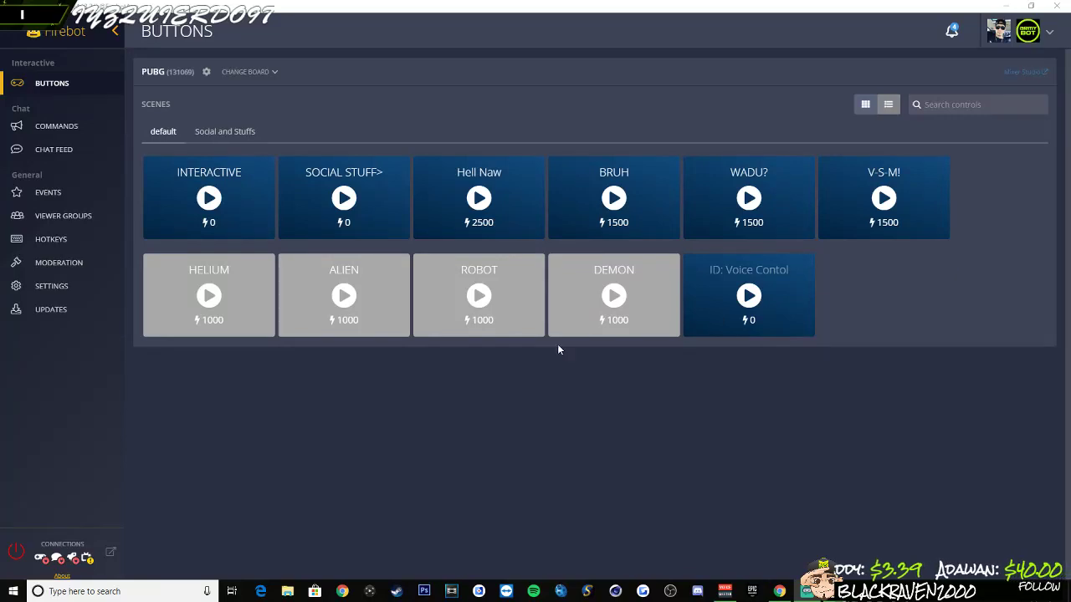
mouse_move(855, 391)
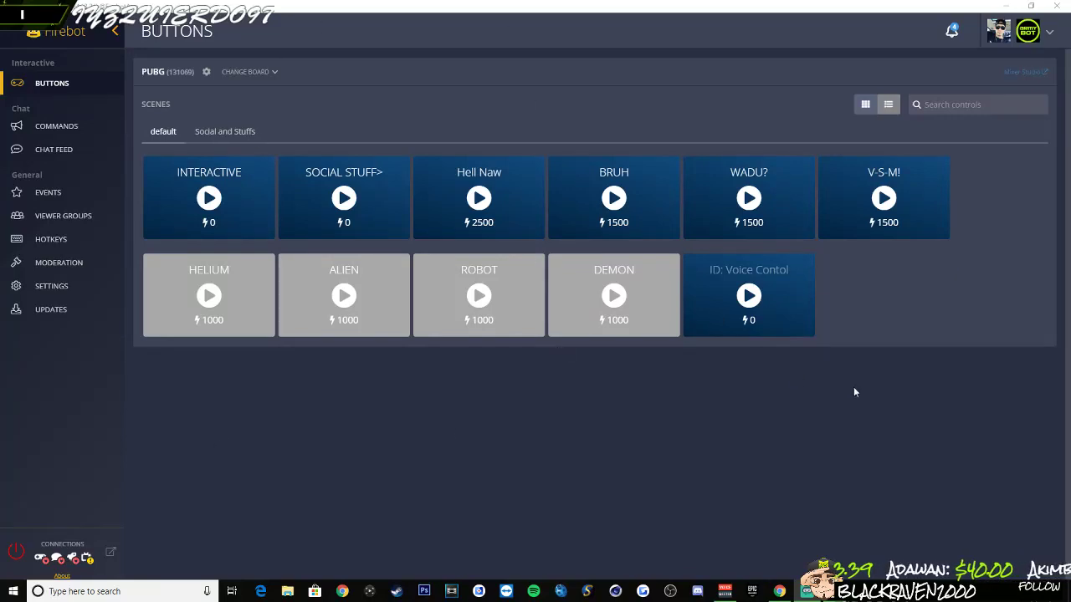
mouse_move(568, 433)
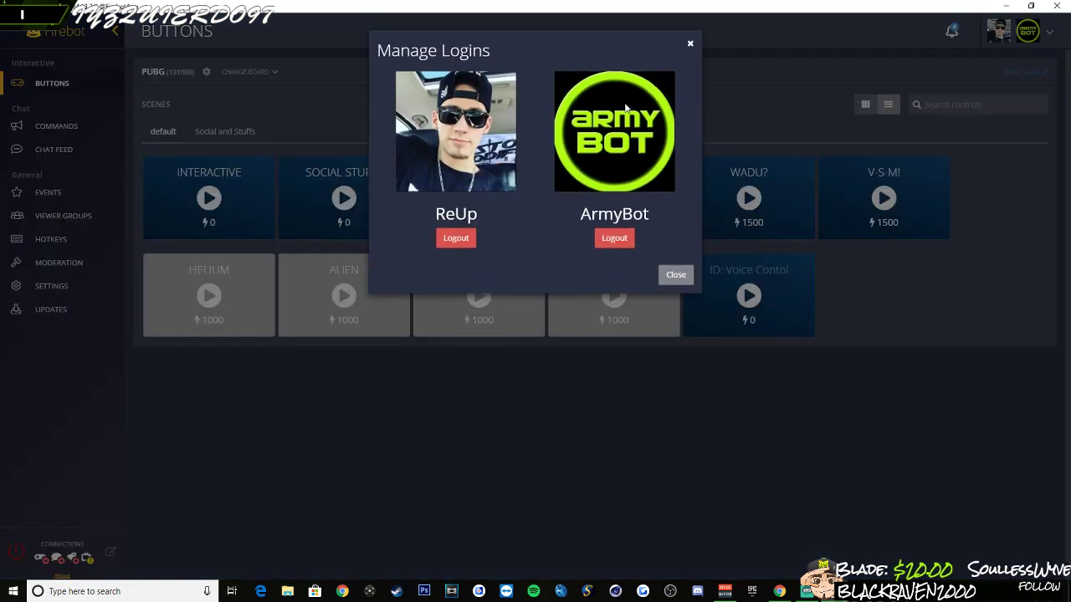
mouse_move(502, 112)
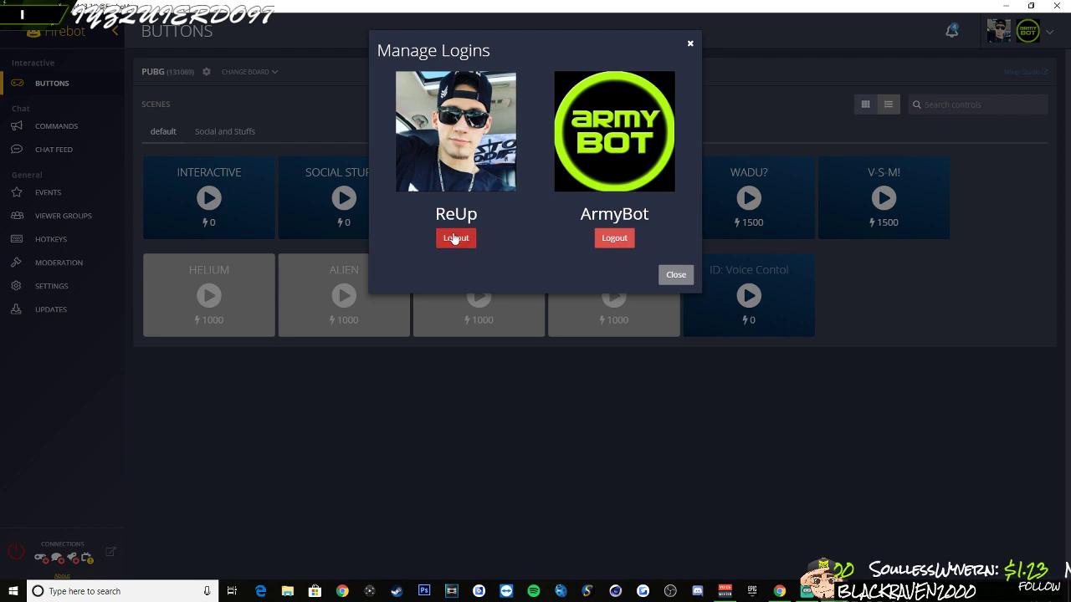
Create a new chat command with Id 'Clips' and trigger '!clip'
click(676, 274)
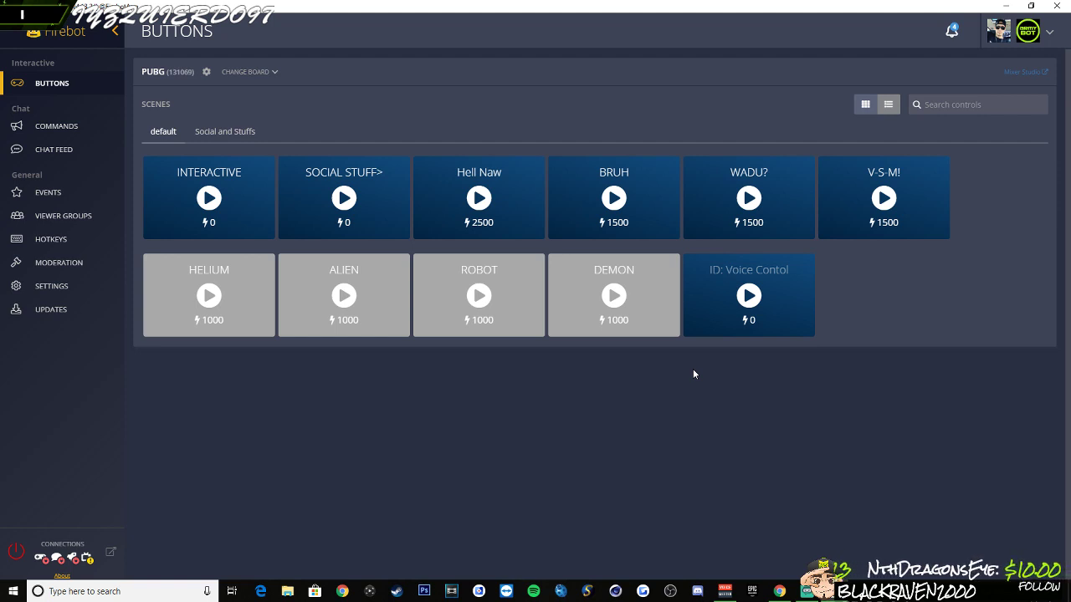
mouse_move(21, 137)
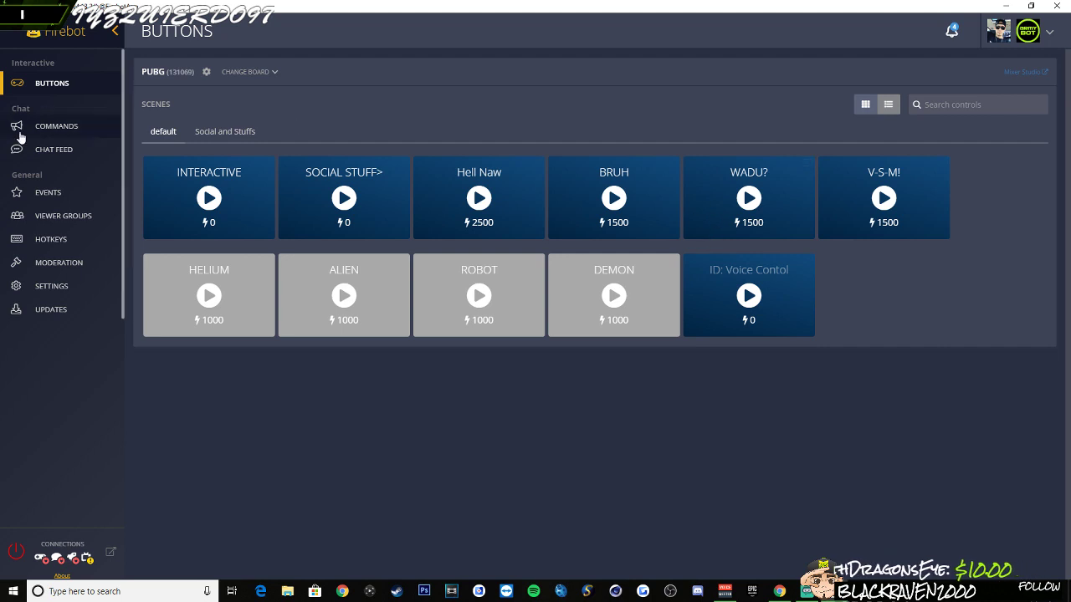
click(56, 126)
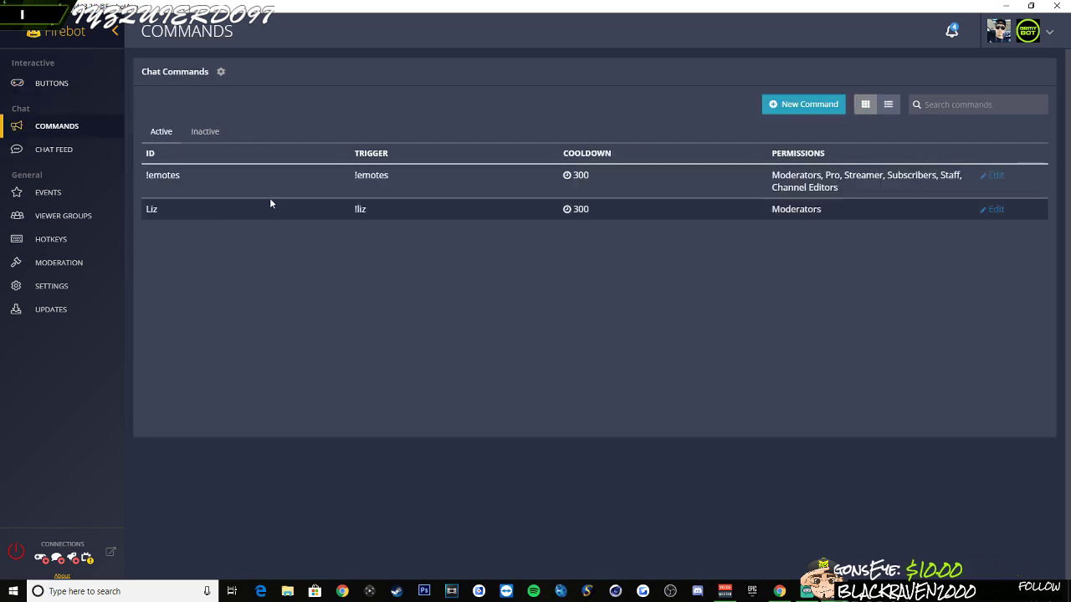
click(804, 103)
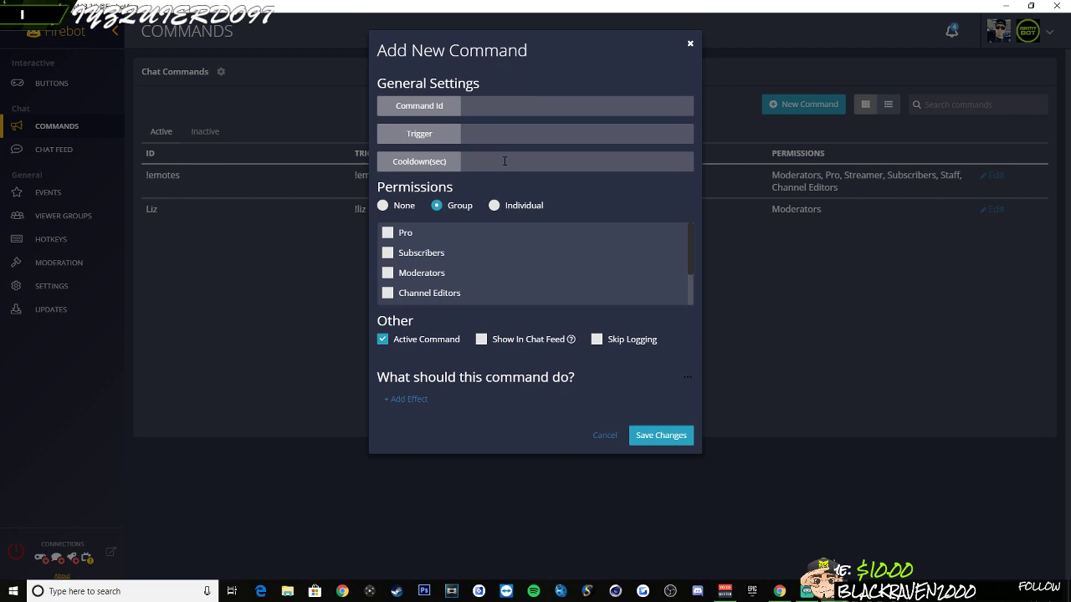
text(c)
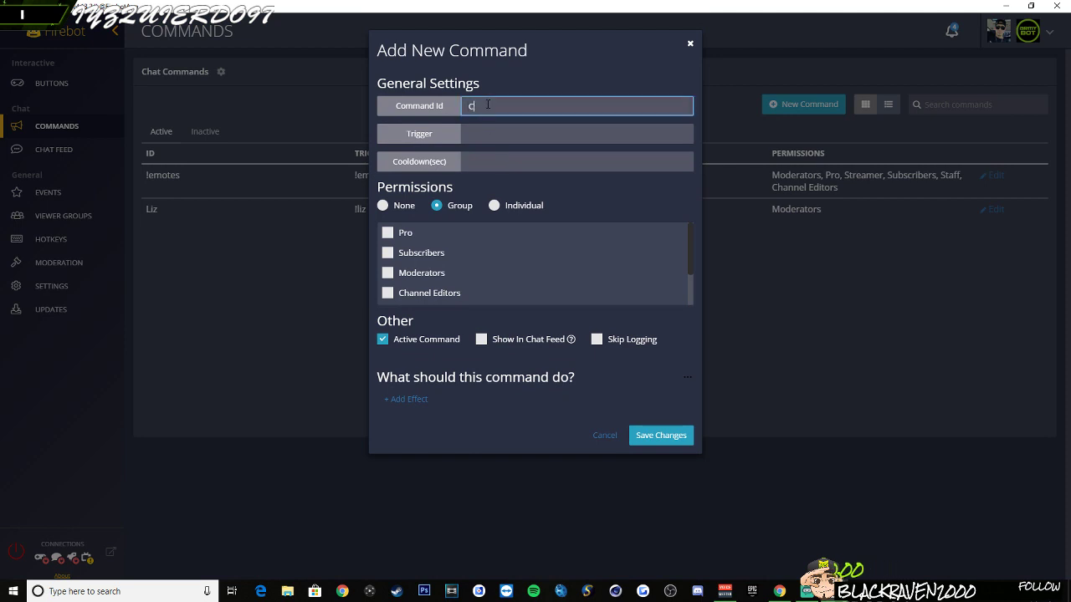
text(lips)
click(577, 134)
text(!)
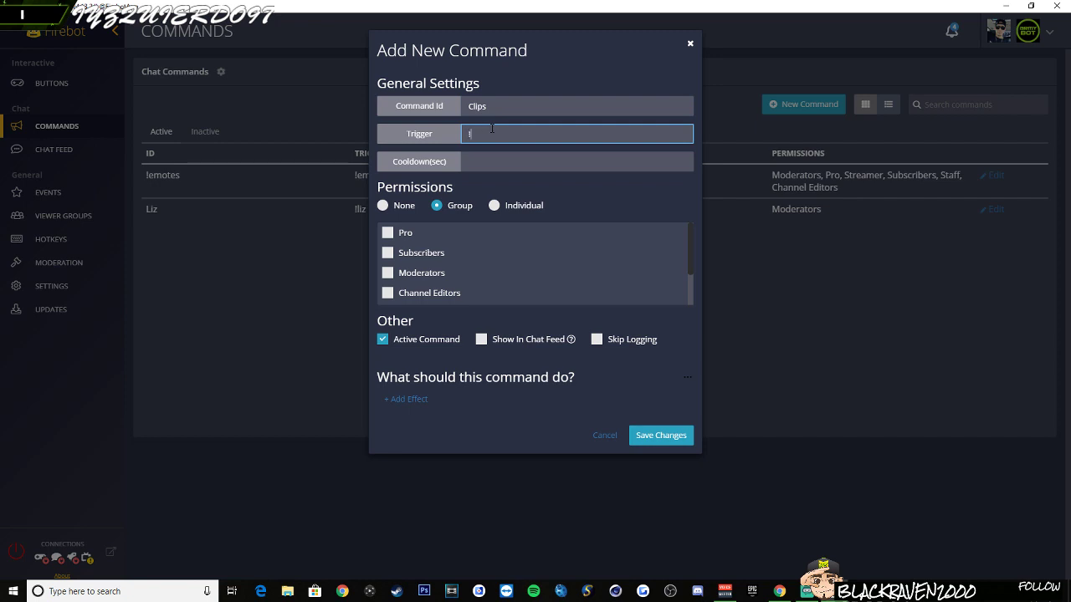
text(clip)
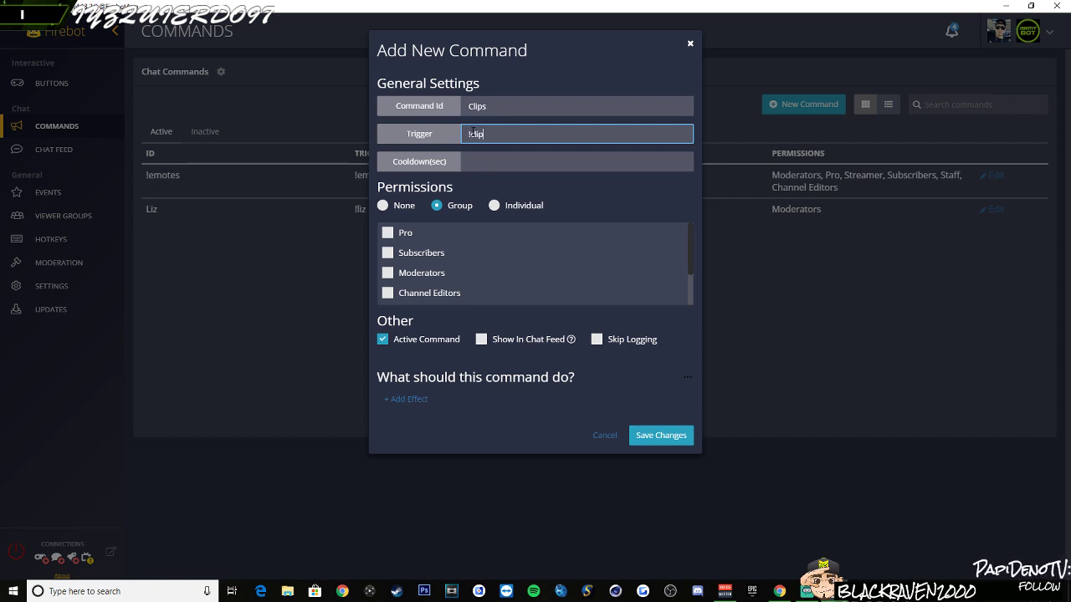
text(!clip)
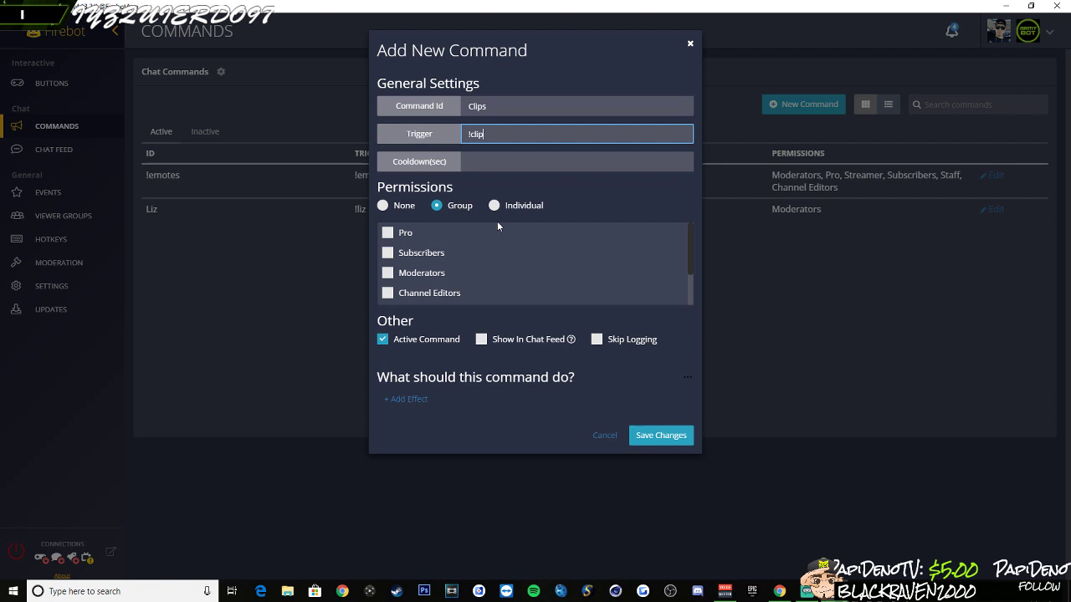
Give the command a 180-second cooldown and start adding an effect
click(577, 162)
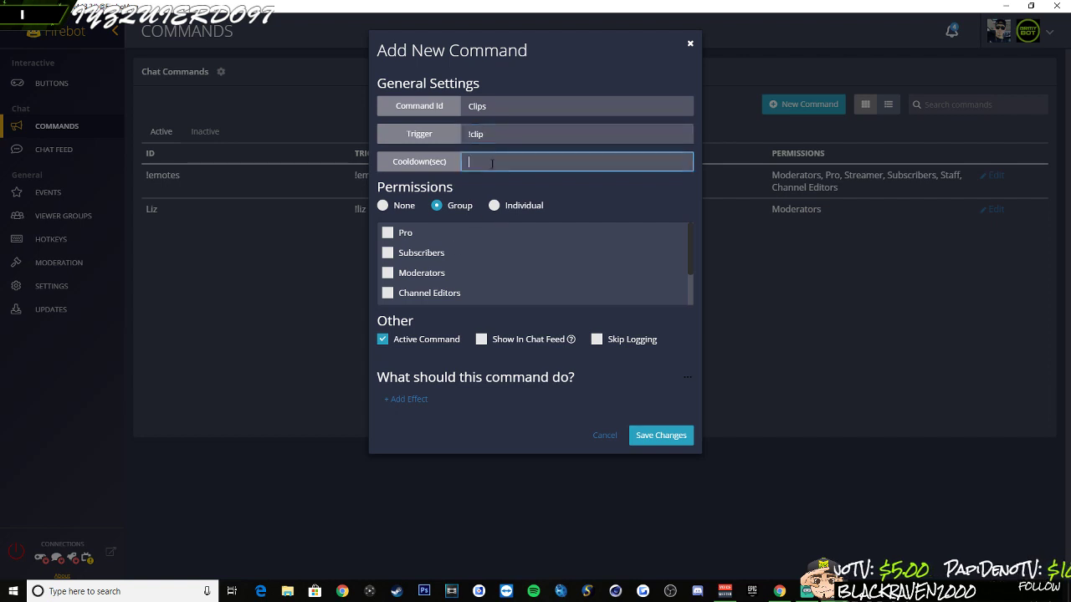
text(180)
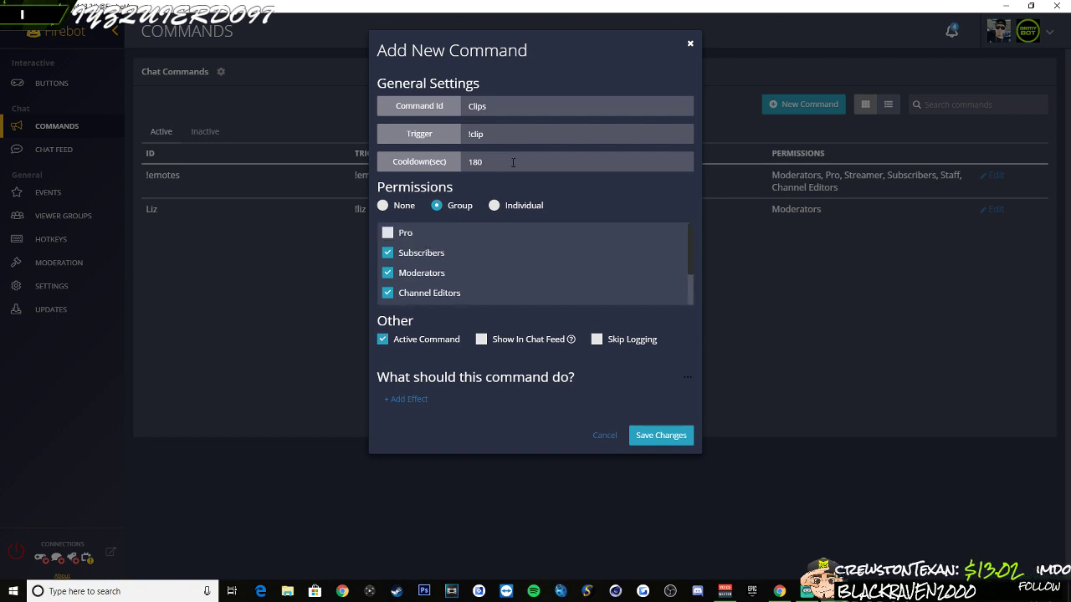
mouse_move(499, 266)
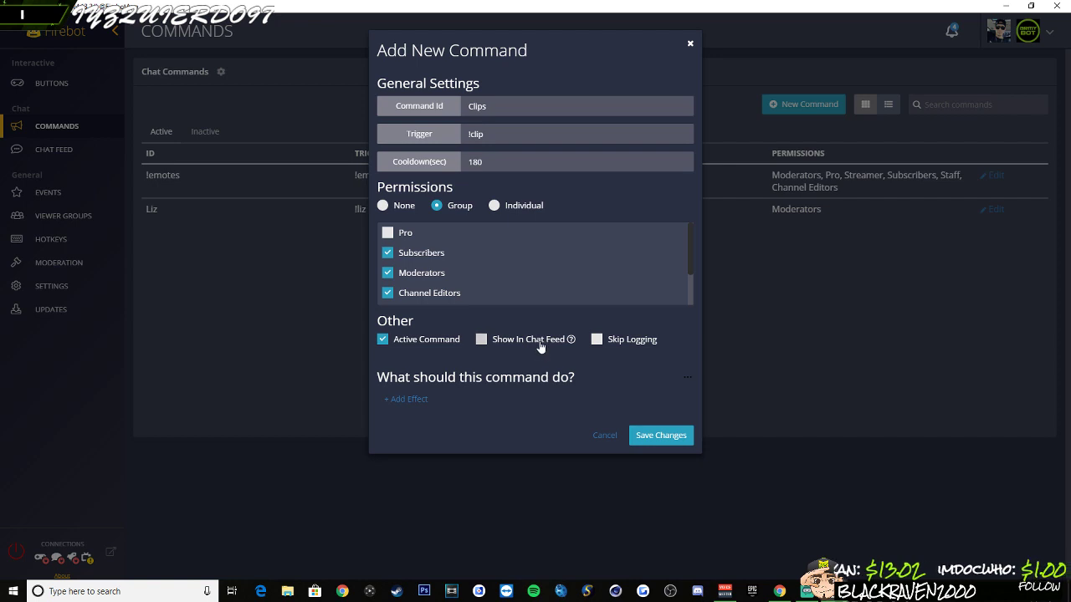
mouse_move(566, 358)
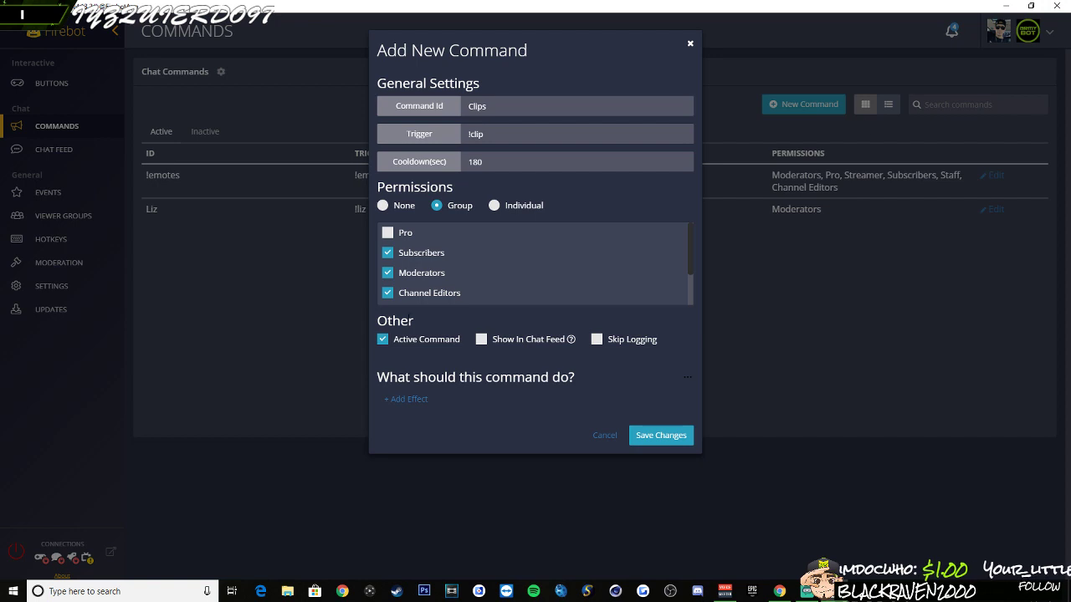
click(405, 399)
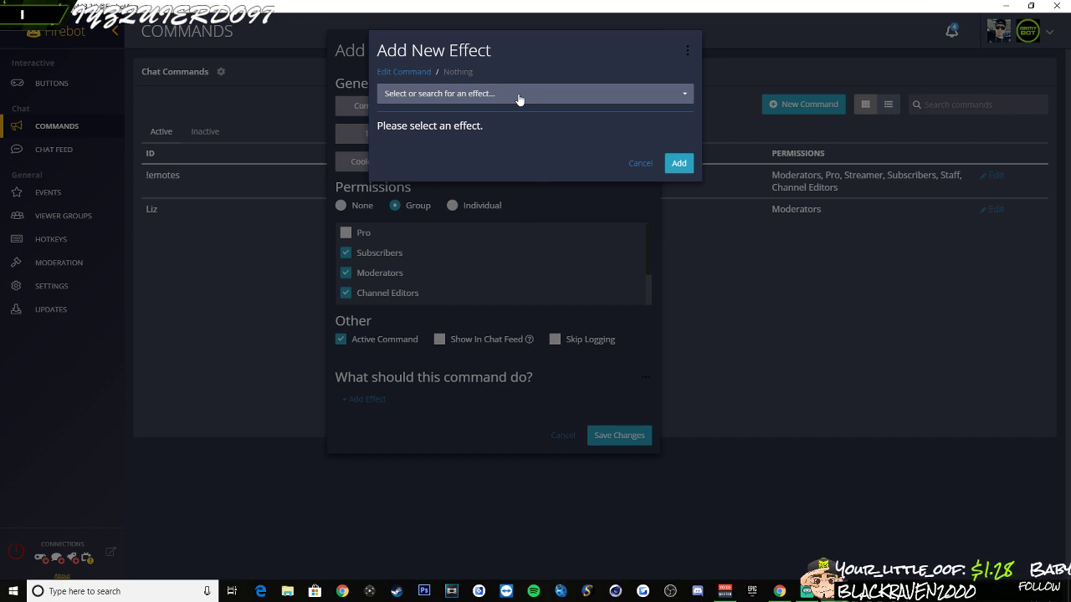
Add a Create Clip effect making 45-second clips, with Download clip ticked
click(534, 93)
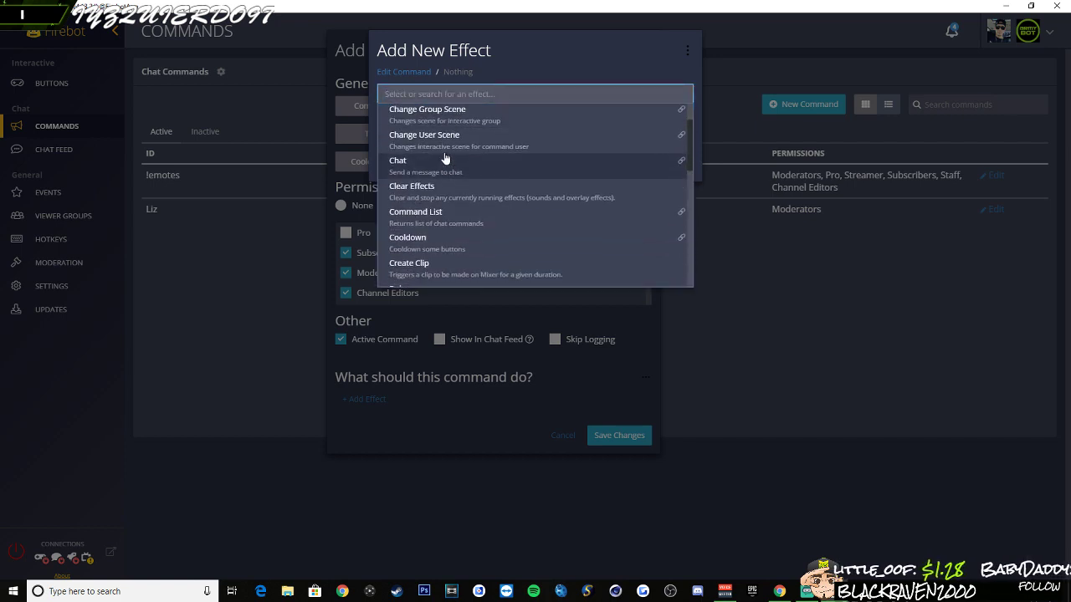
mouse_move(477, 81)
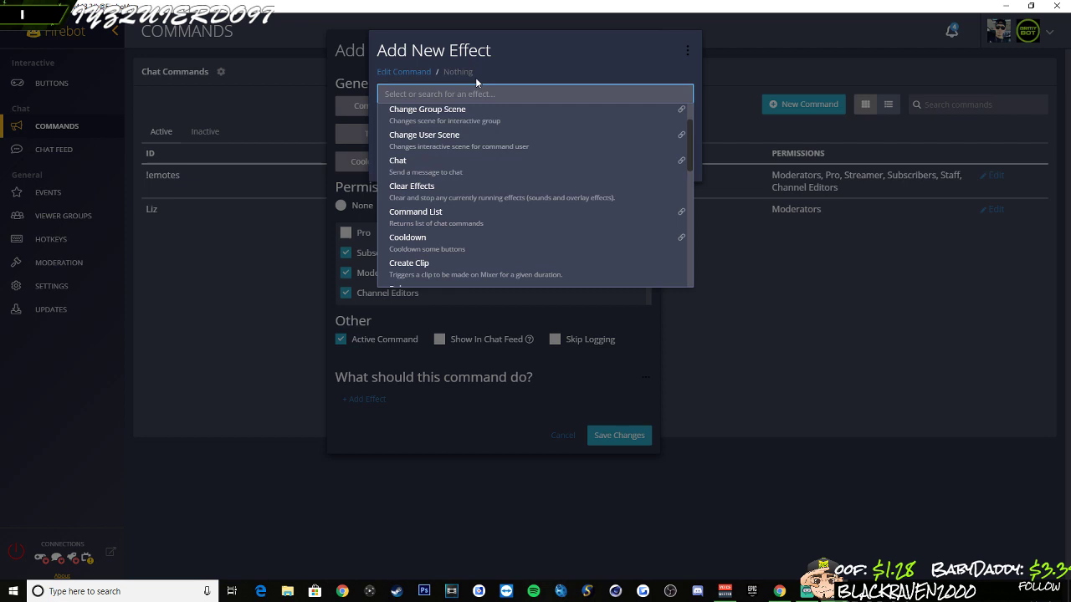
click(408, 263)
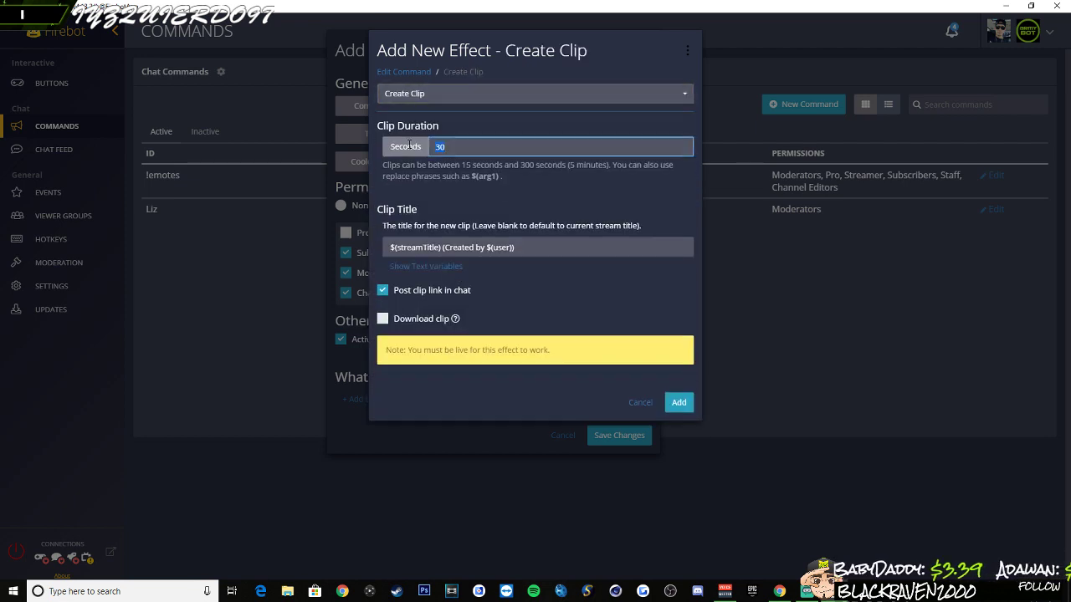
text(40)
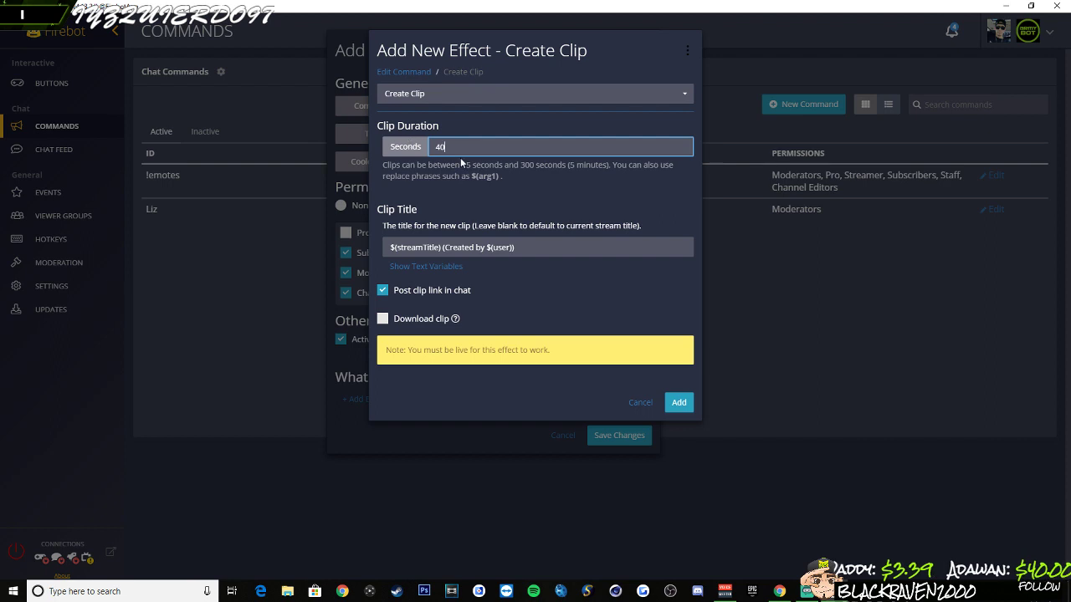
text(5)
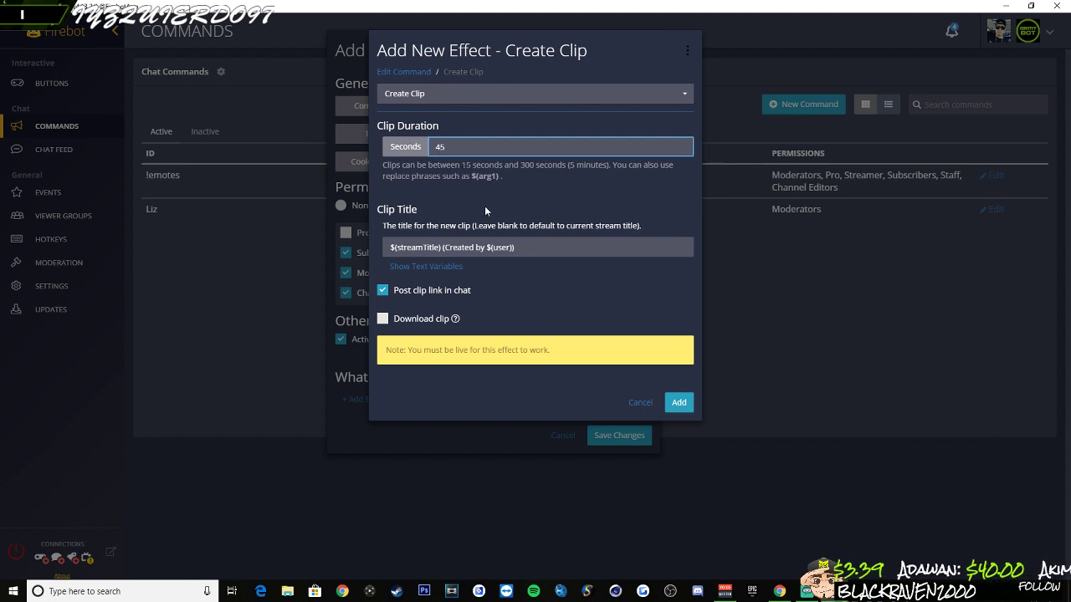
click(535, 247)
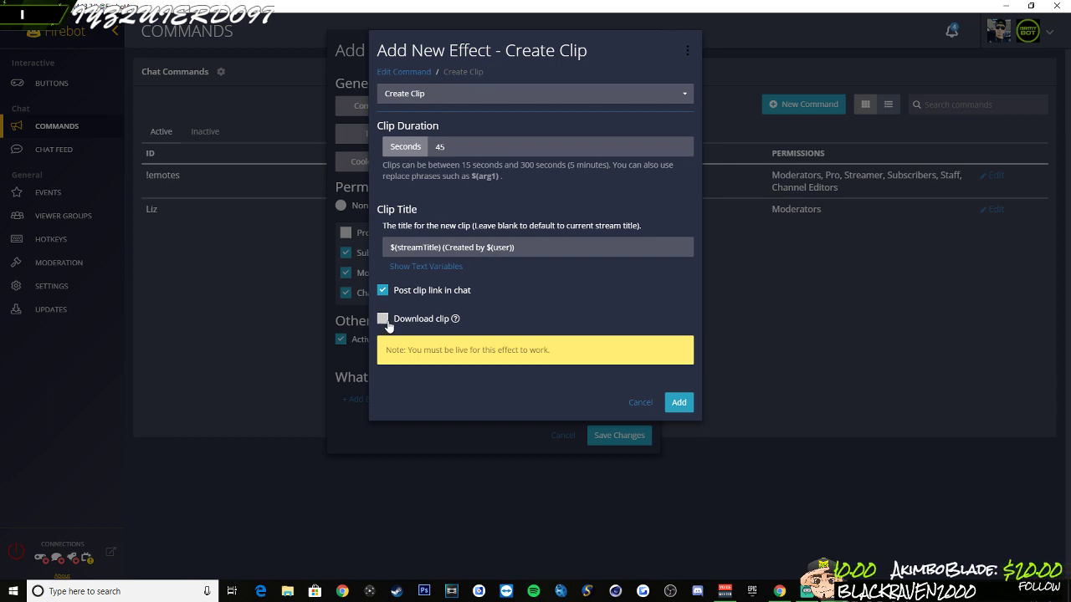
click(383, 319)
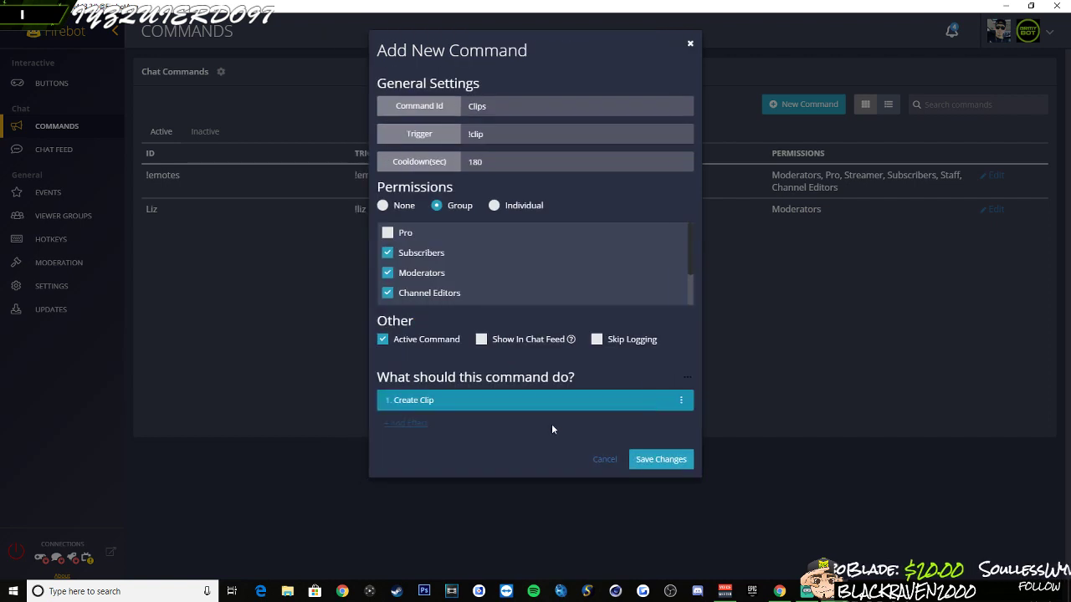
Add a Chat effect posting 'Clip has been requested.' as the Streamer
click(405, 423)
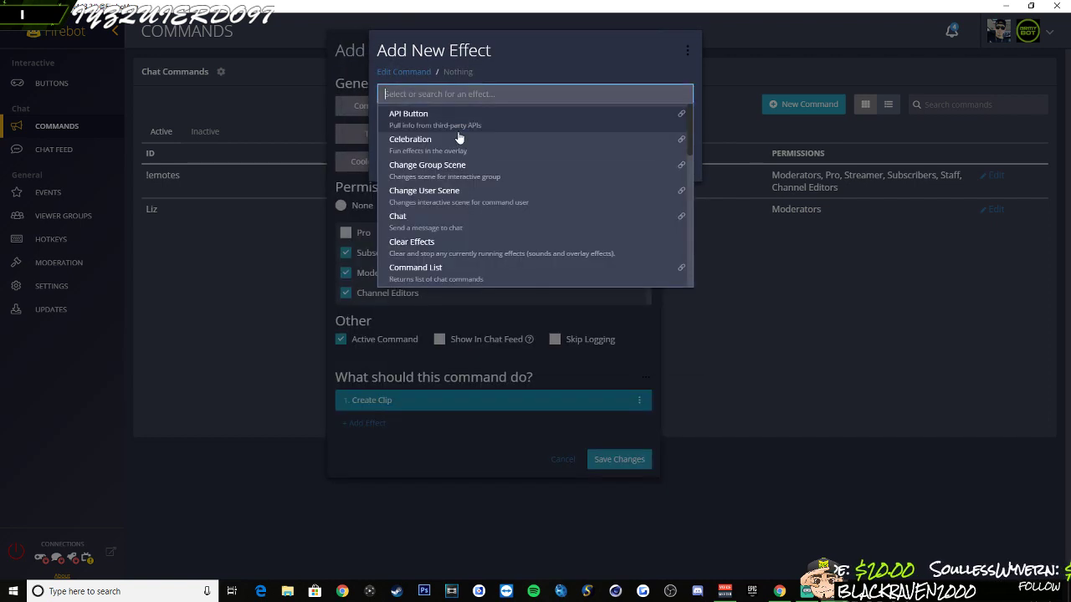
click(398, 216)
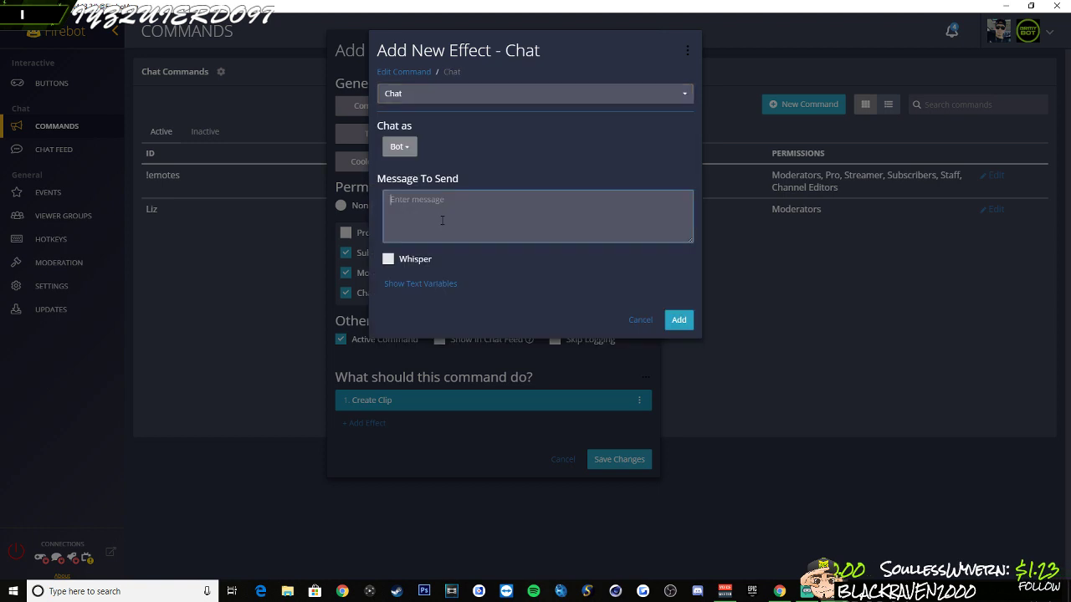
click(399, 147)
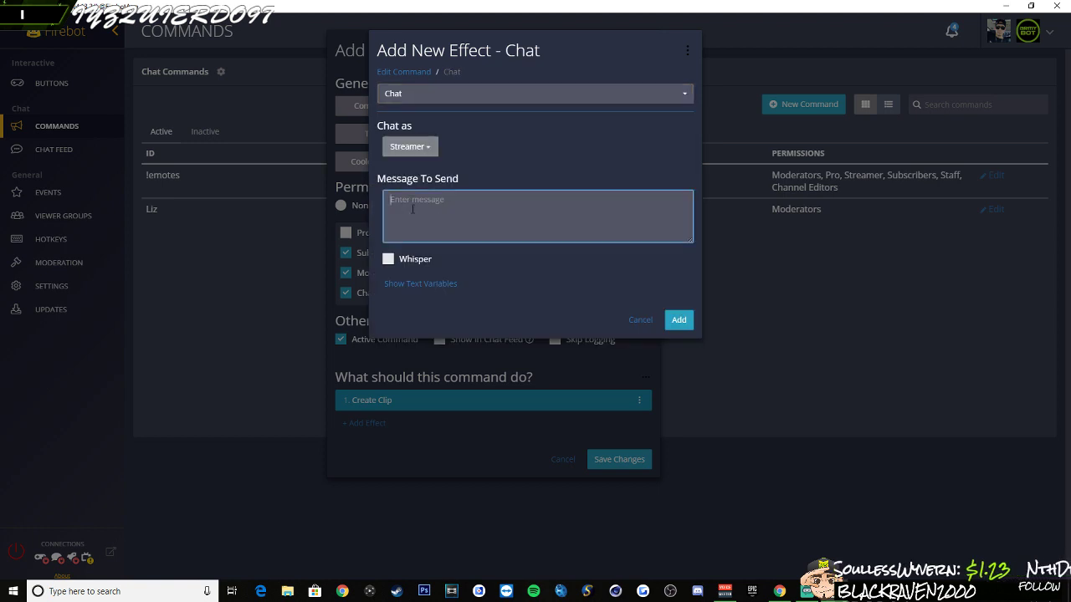
text(Clip has been re)
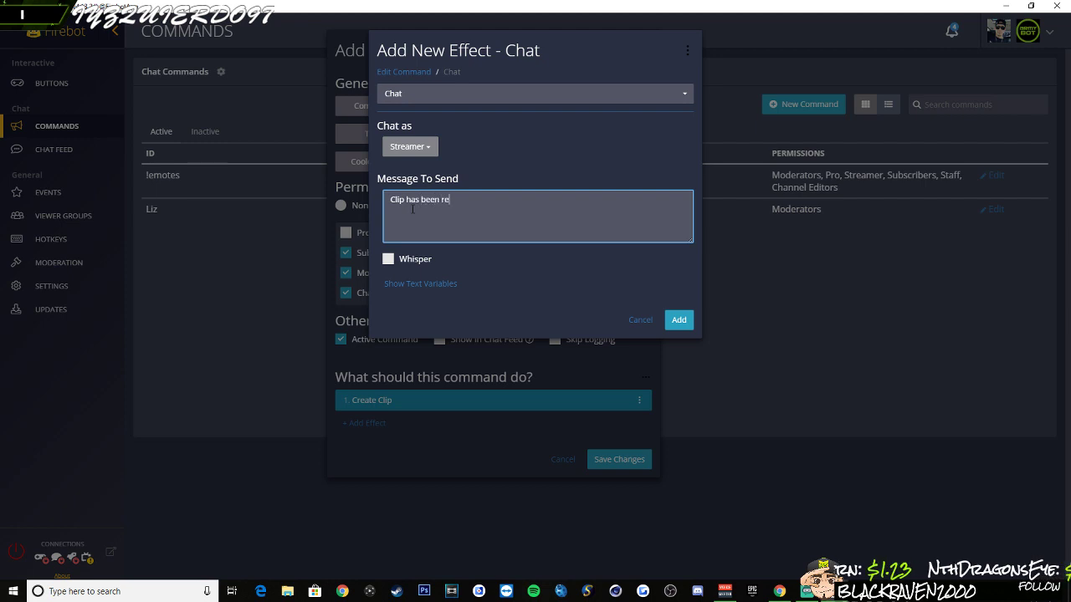
text(quested)
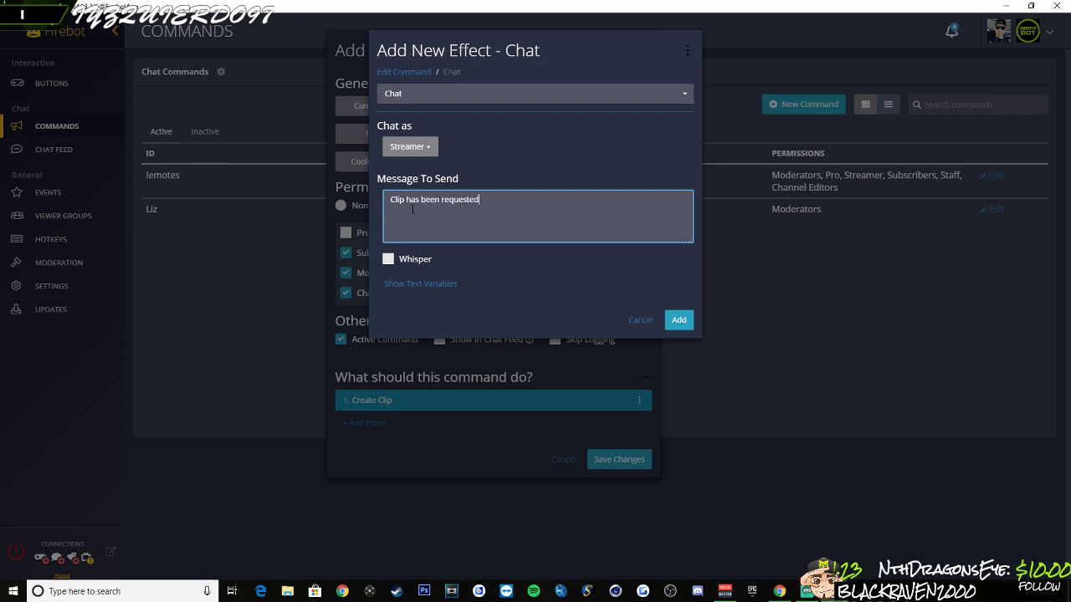
text(,)
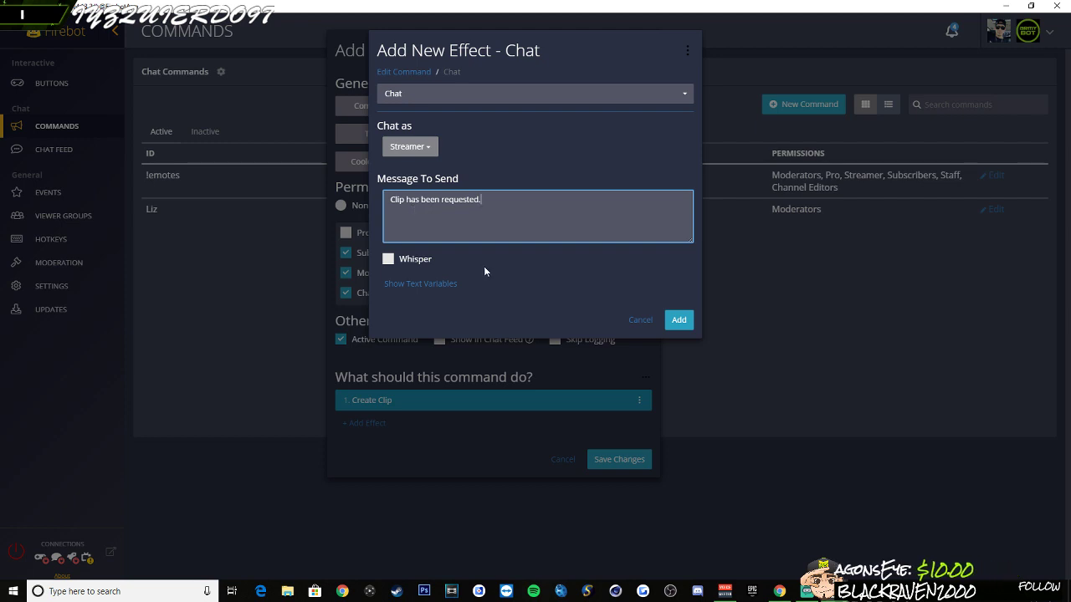
click(678, 320)
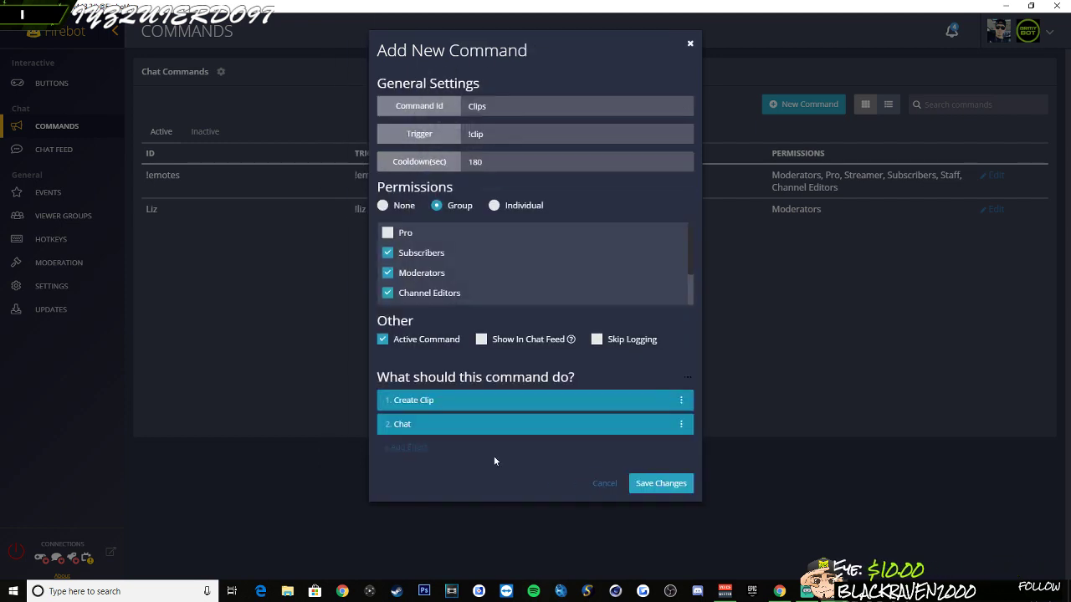
mouse_move(619, 361)
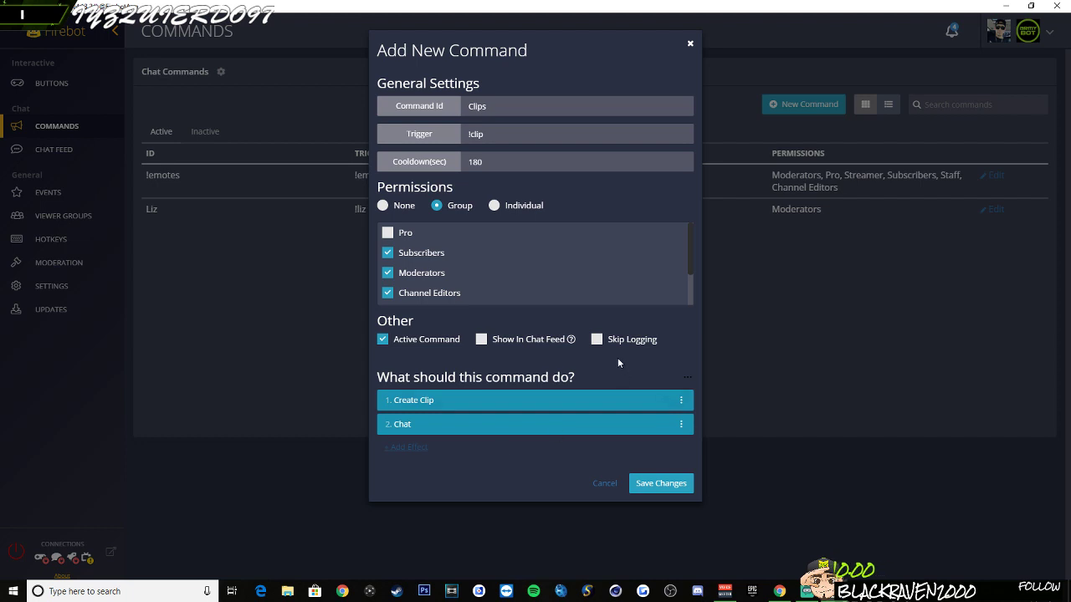
mouse_move(631, 492)
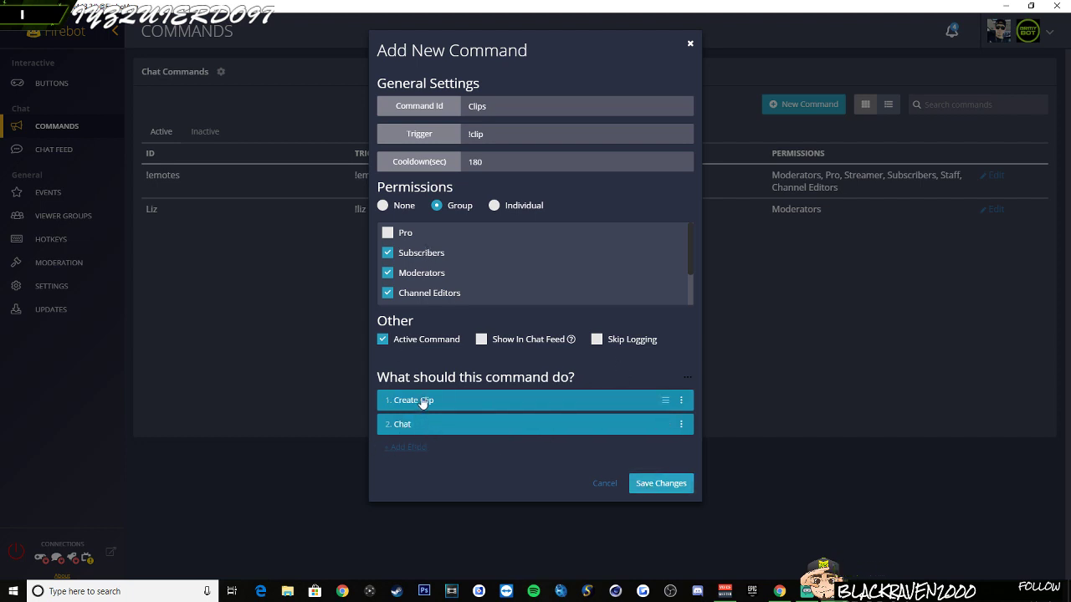
mouse_move(587, 514)
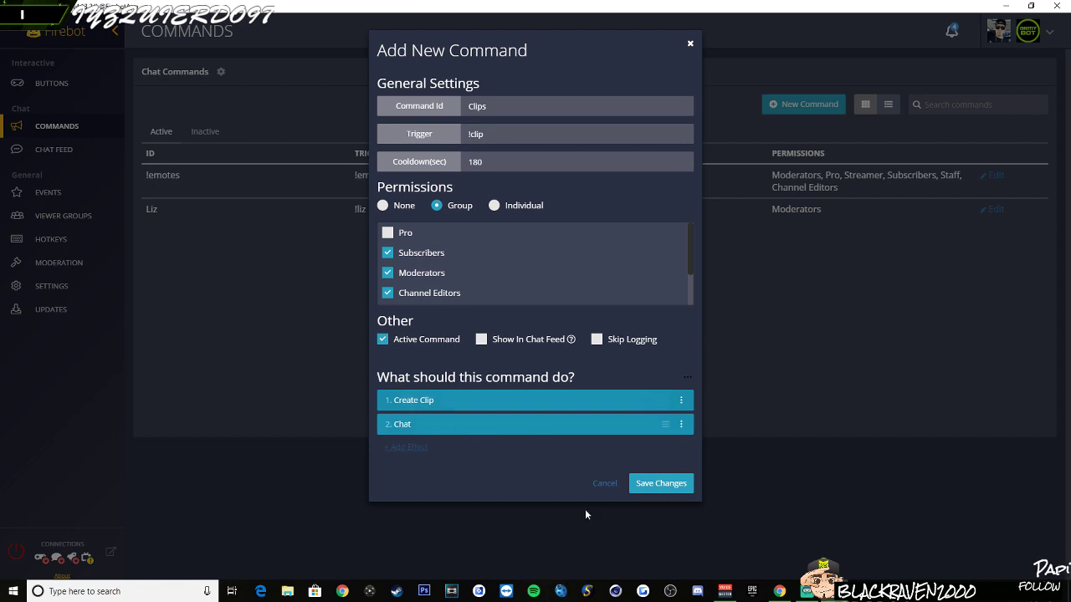
Save the !clip command, then open the folder picker in the Clips settings
click(660, 483)
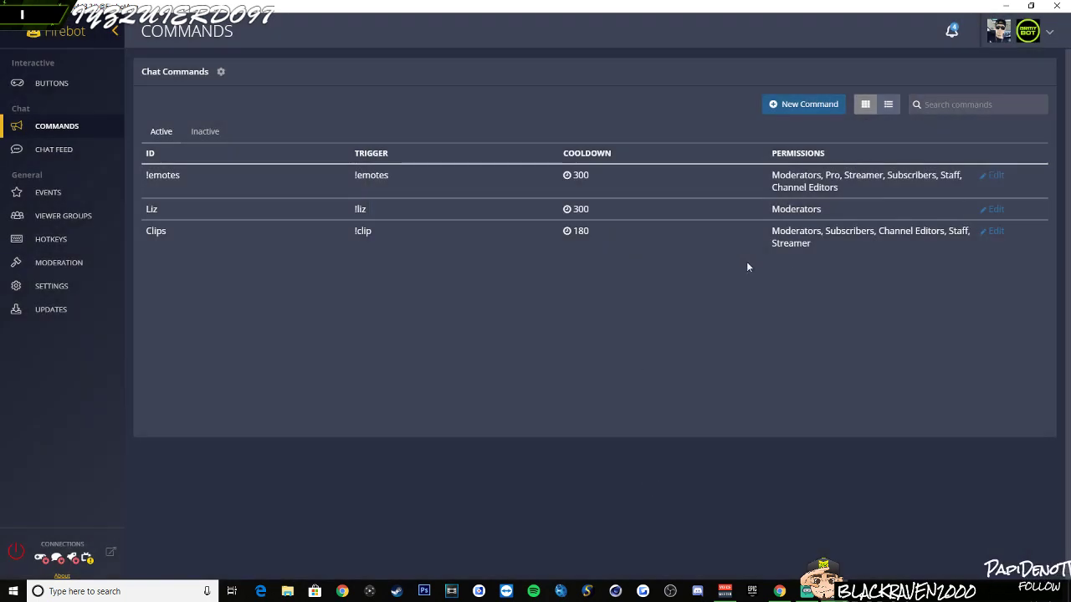
mouse_move(920, 247)
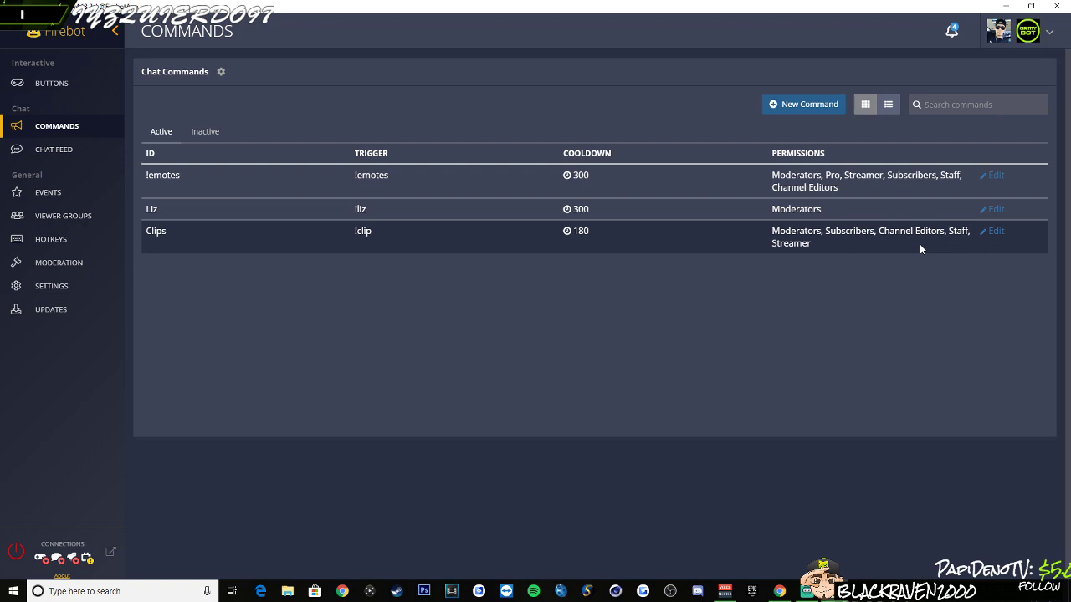
click(996, 231)
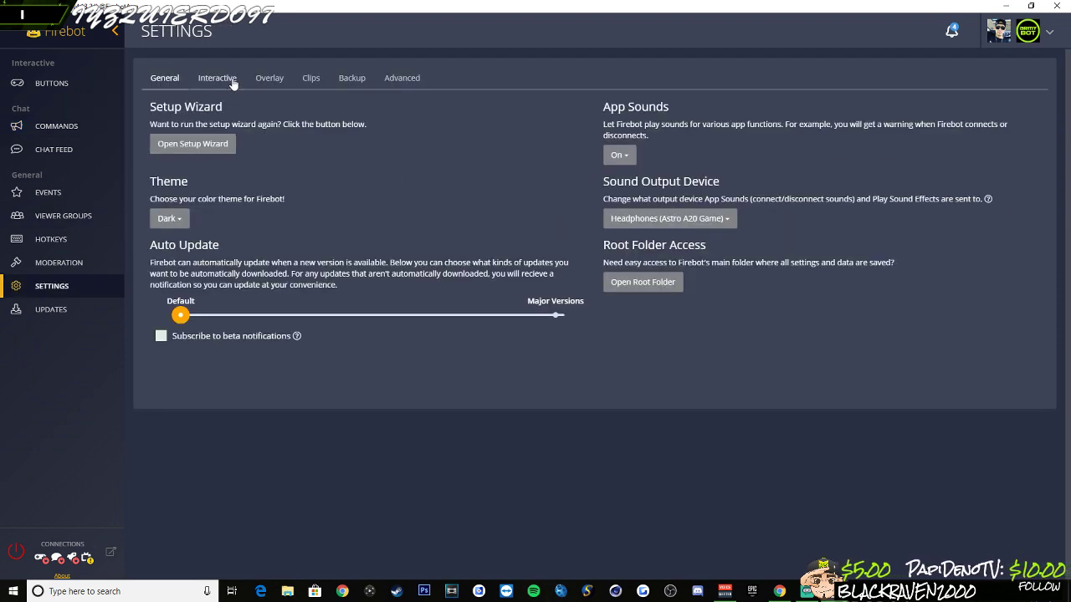
mouse_move(310, 77)
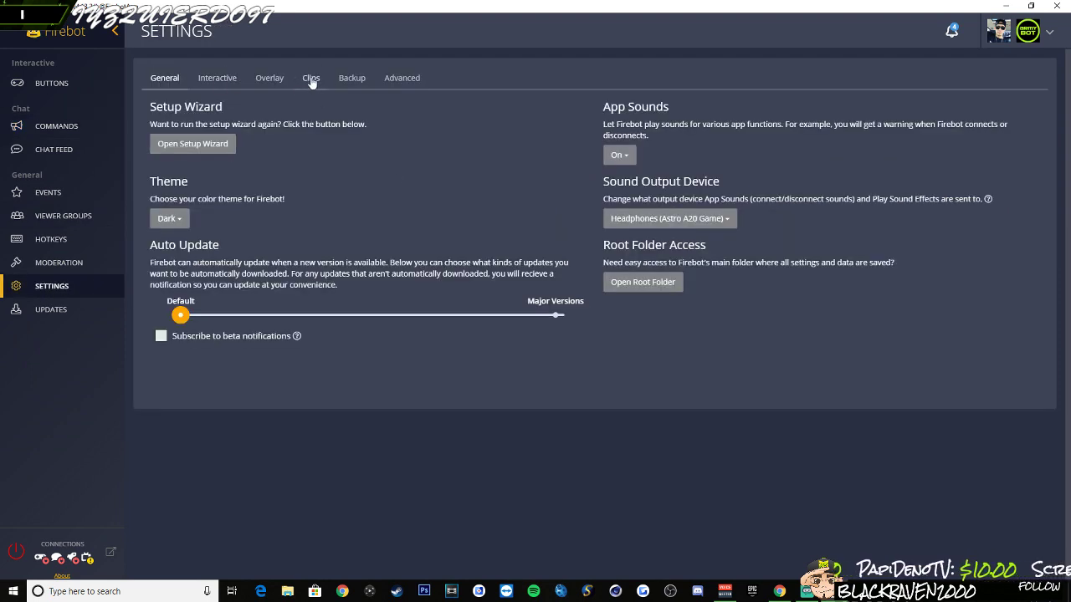
click(310, 78)
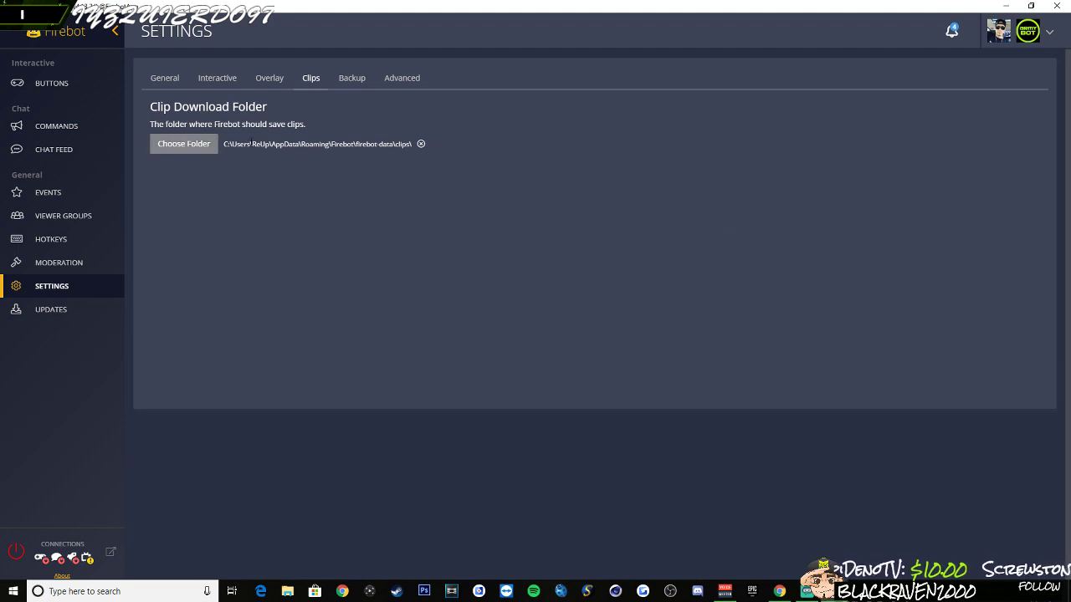
click(183, 143)
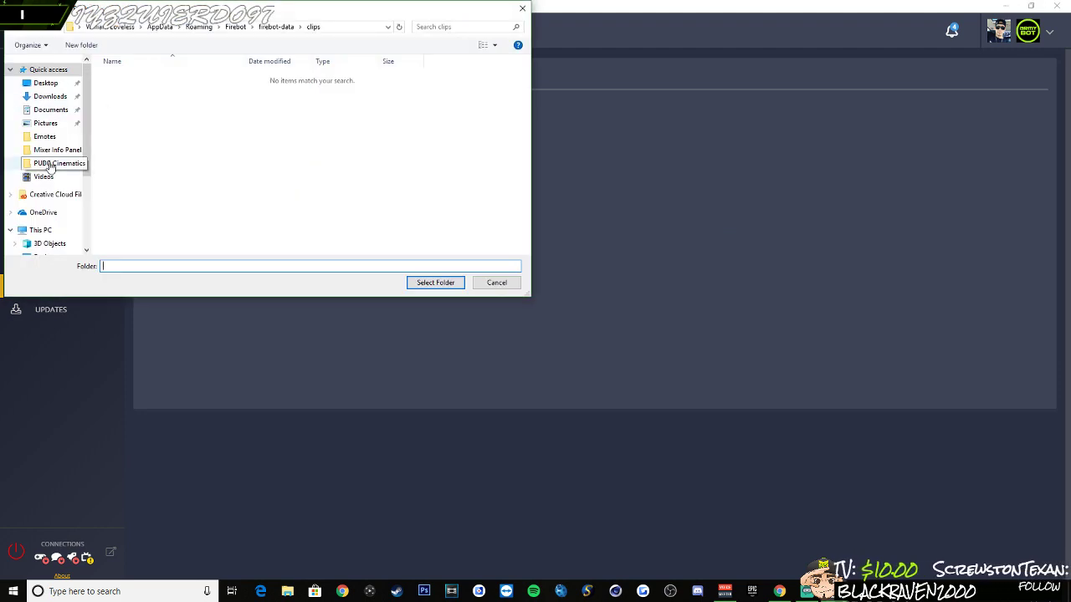
Choose Mixer Info Panel\Clips on the Desktop as the clip download folder
click(57, 149)
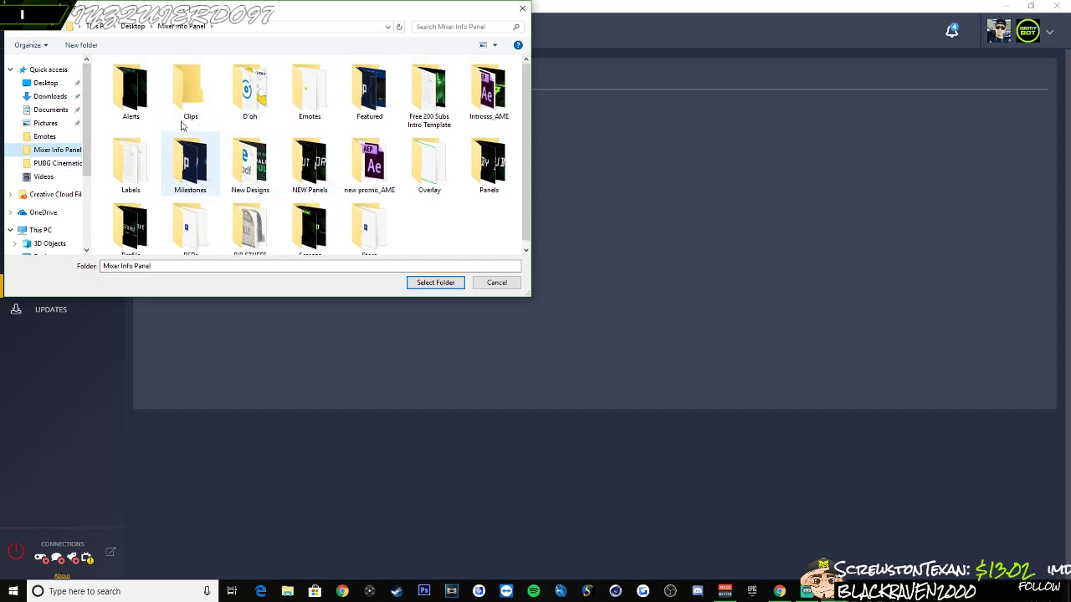
double_click(190, 88)
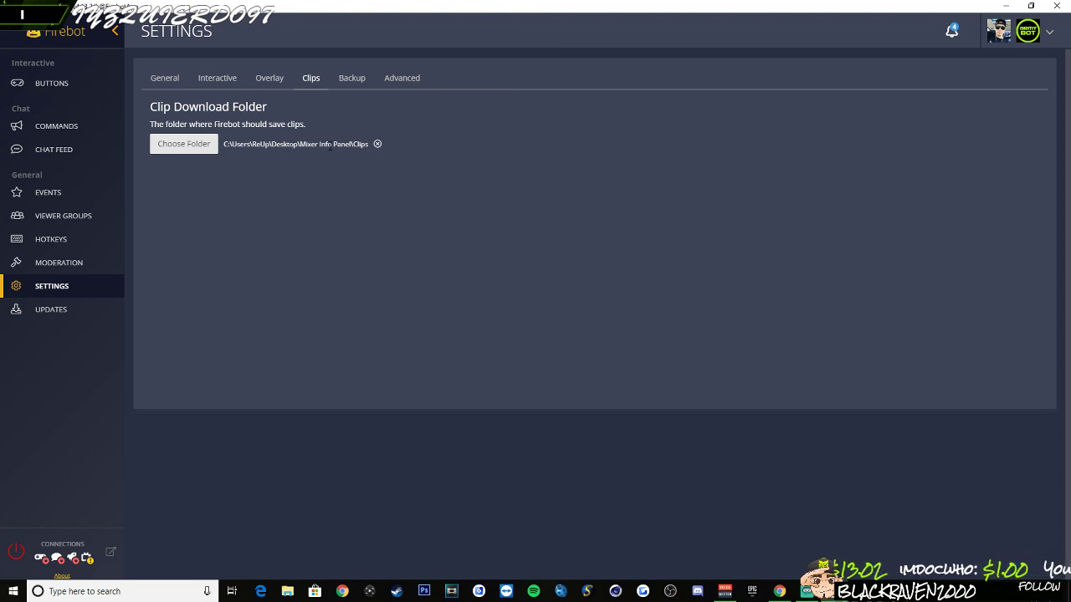
mouse_move(494, 323)
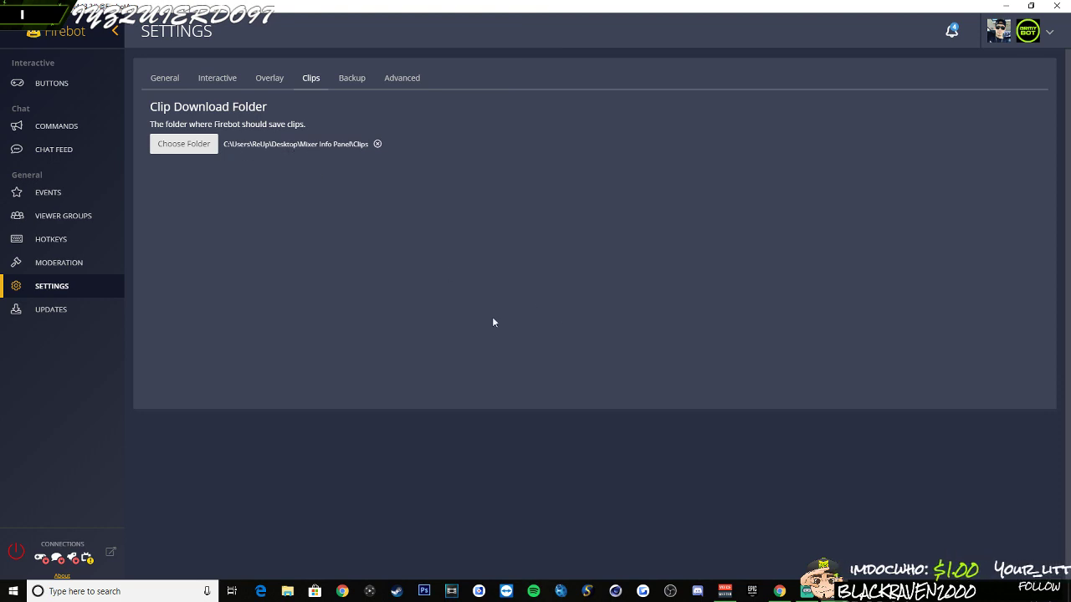
mouse_move(645, 330)
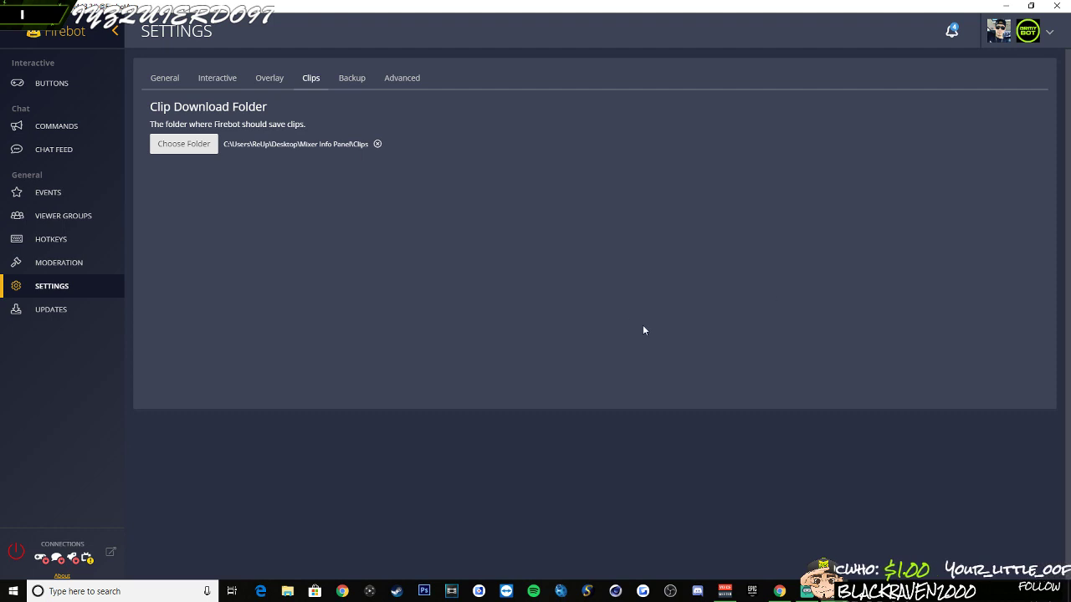
Return to the PUBG interactive buttons board via the Buttons sidebar item
click(51, 83)
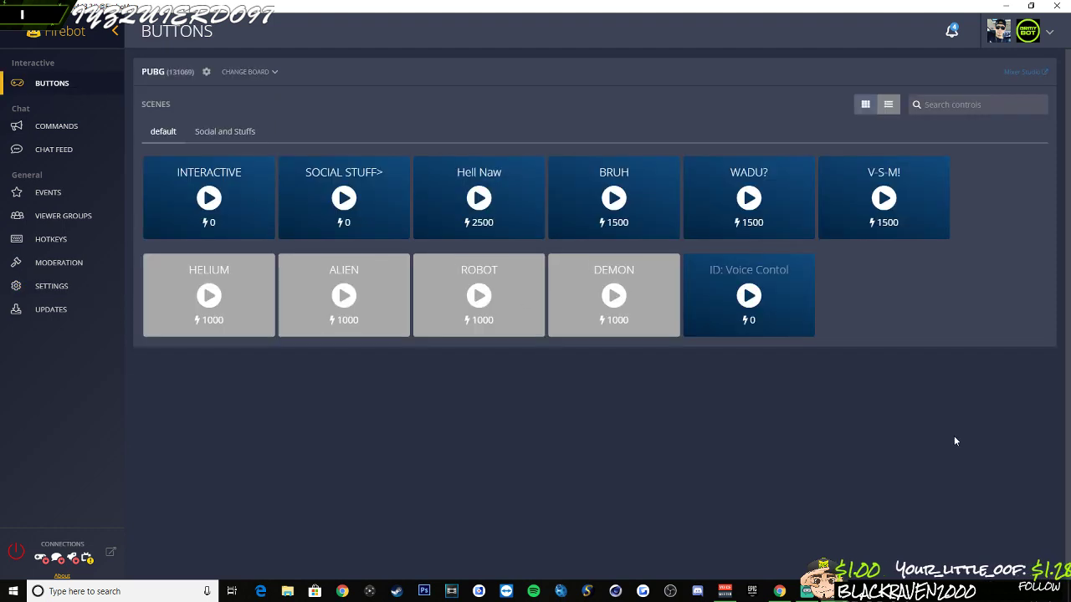
mouse_move(831, 403)
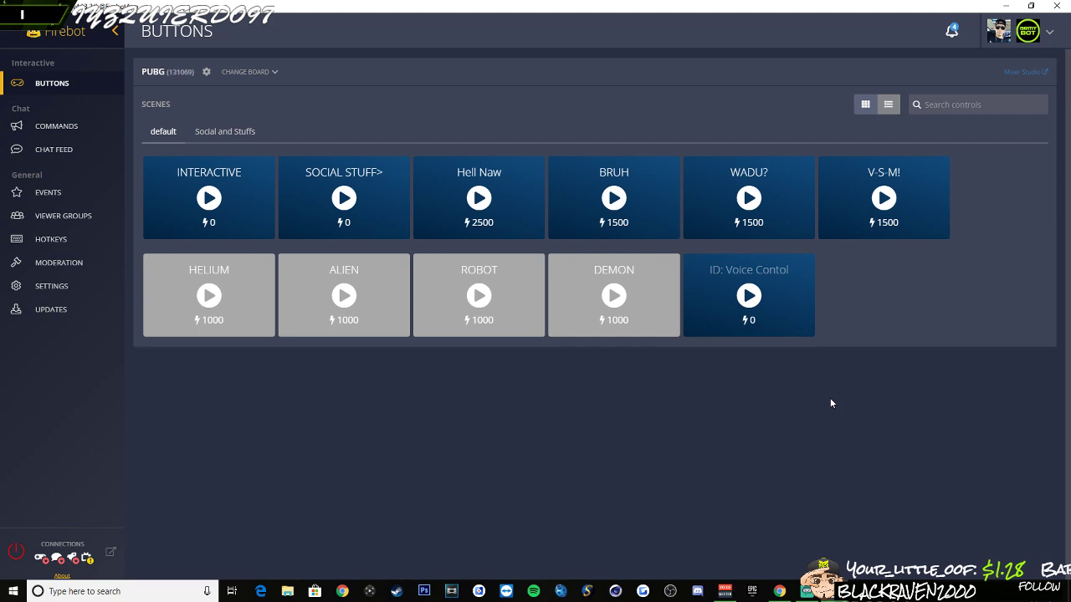